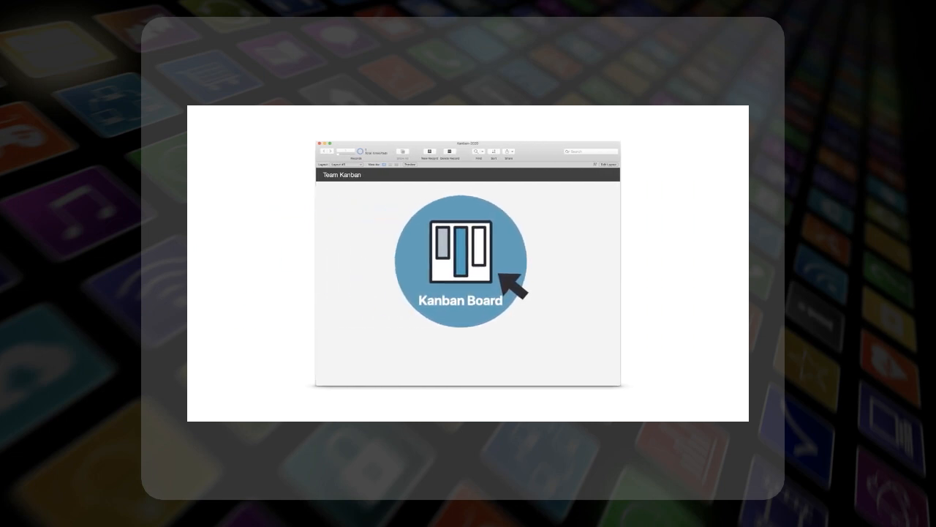
- Bring the My Sample App file forward with its blank layout in Browse mode
{"action": "left_click", "coordinate": [461, 264]}
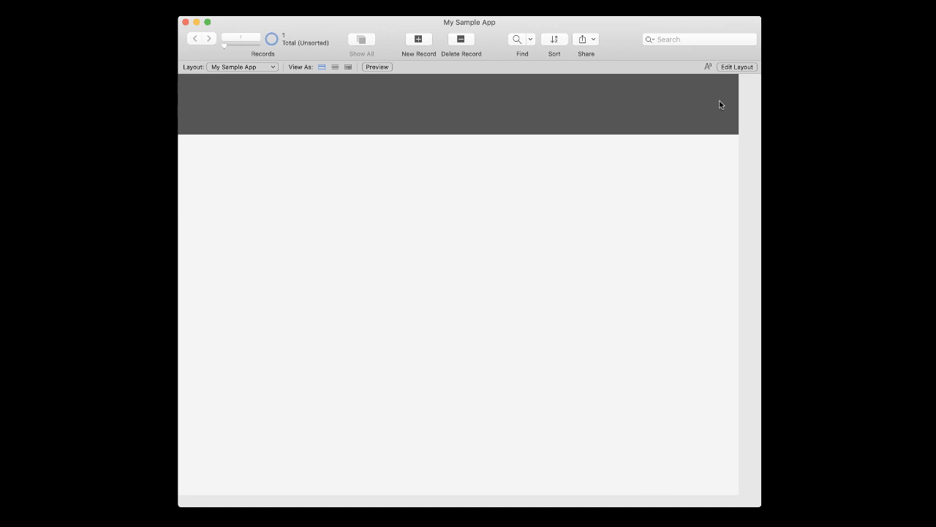
- Switch to layout editing and show the installed add-ons list in the left pane
{"action": "left_click", "coordinate": [738, 68]}
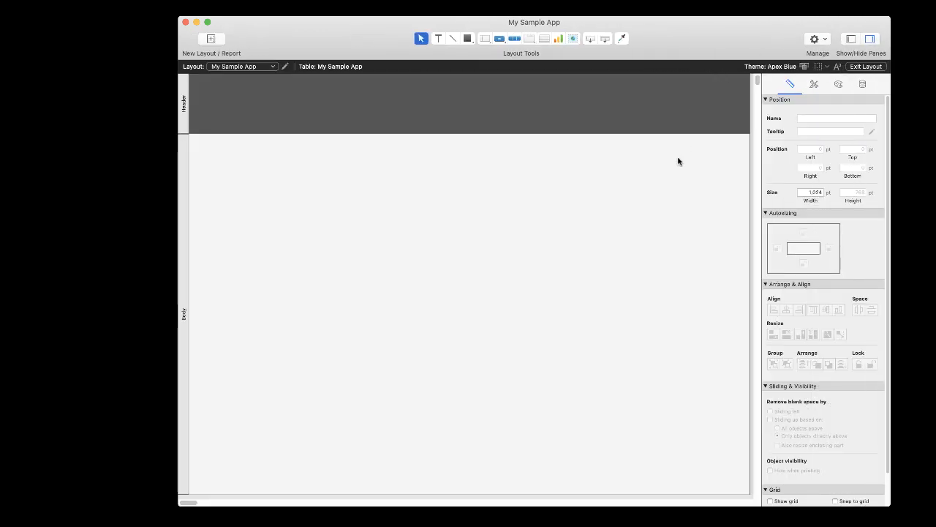
{"action": "left_click", "coordinate": [851, 38]}
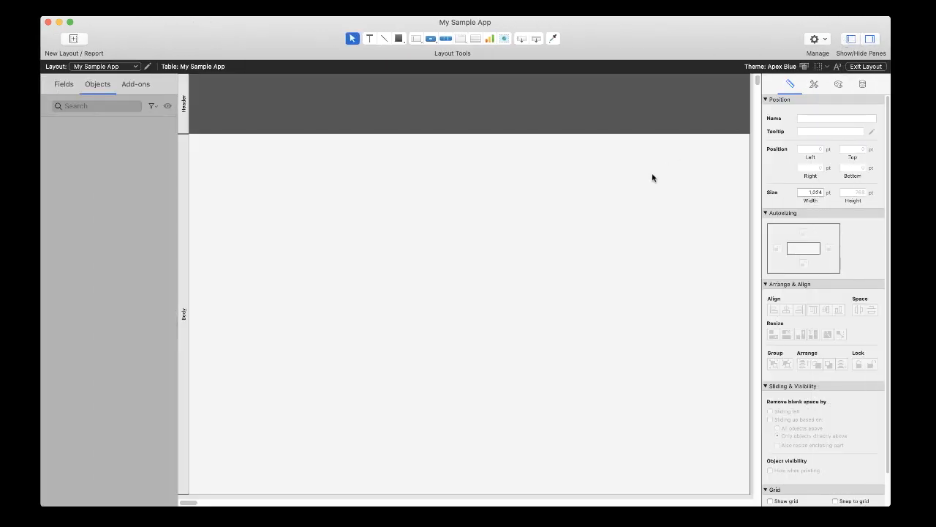
{"action": "left_click", "coordinate": [135, 83]}
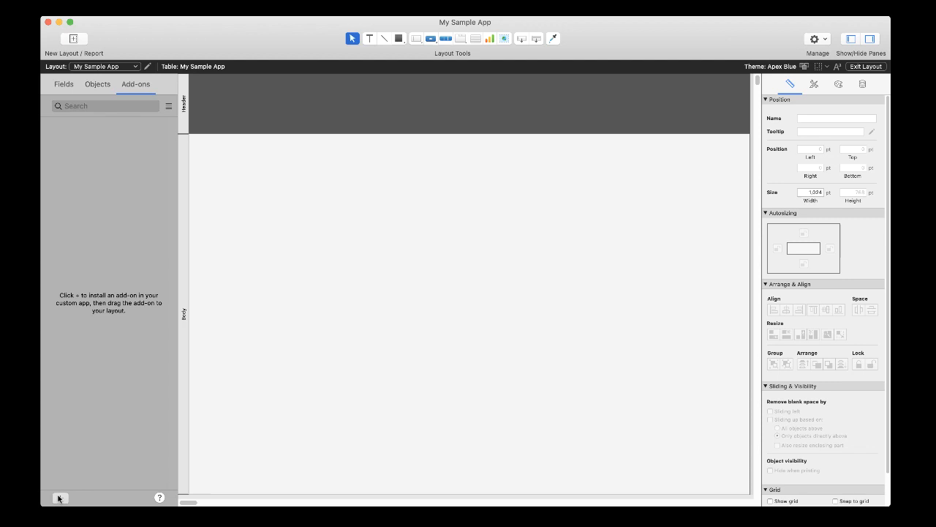
- Install the Calendar add-on from the add-ons catalogue into My Sample App
{"action": "left_click", "coordinate": [60, 497]}
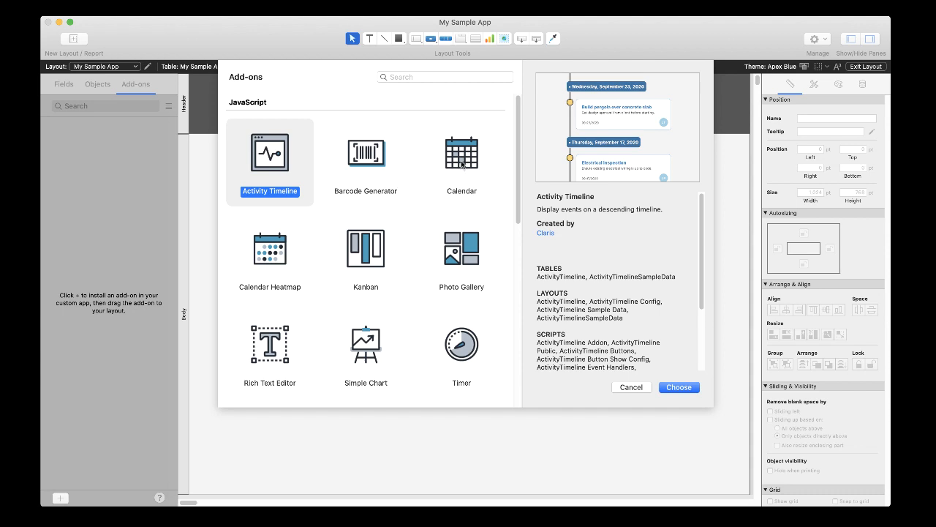
{"action": "left_click", "coordinate": [462, 153]}
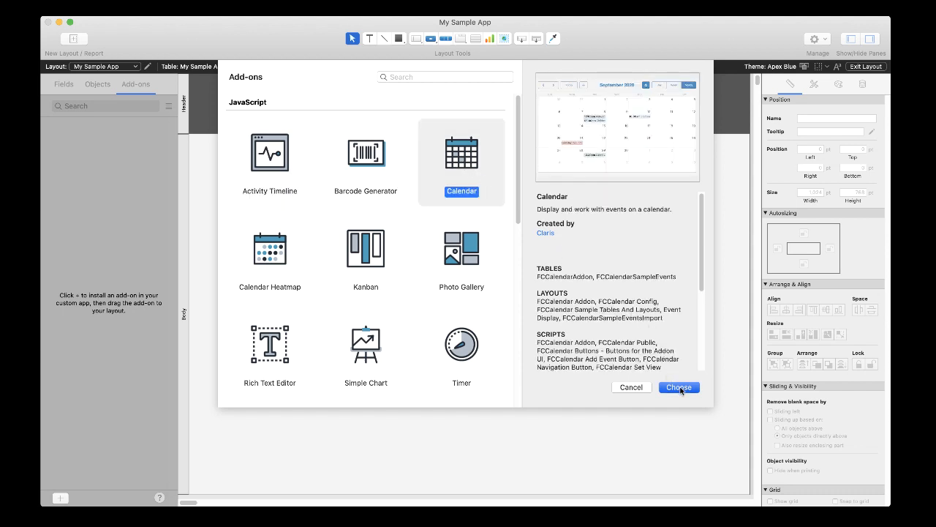
{"action": "left_click", "coordinate": [679, 387]}
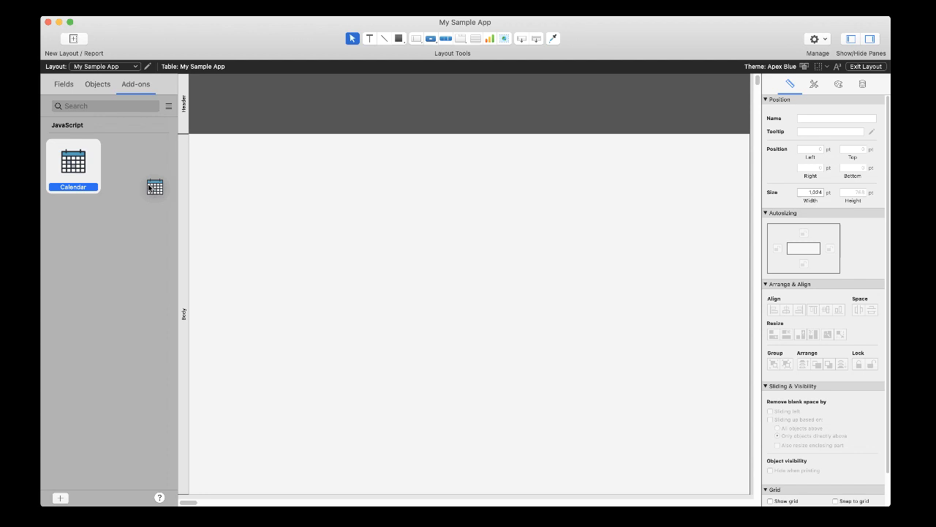
- Place the Calendar add-on on the layout body and save, showing the September 2020 calendar
{"action": "left_click_drag", "start_coordinate": [155, 187], "coordinate": [225, 205]}
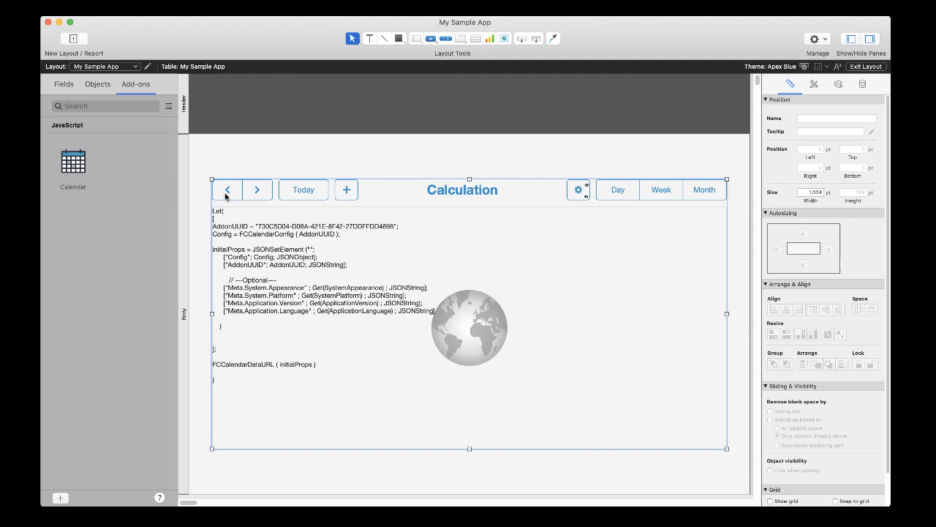
{"action": "left_click", "coordinate": [866, 66]}
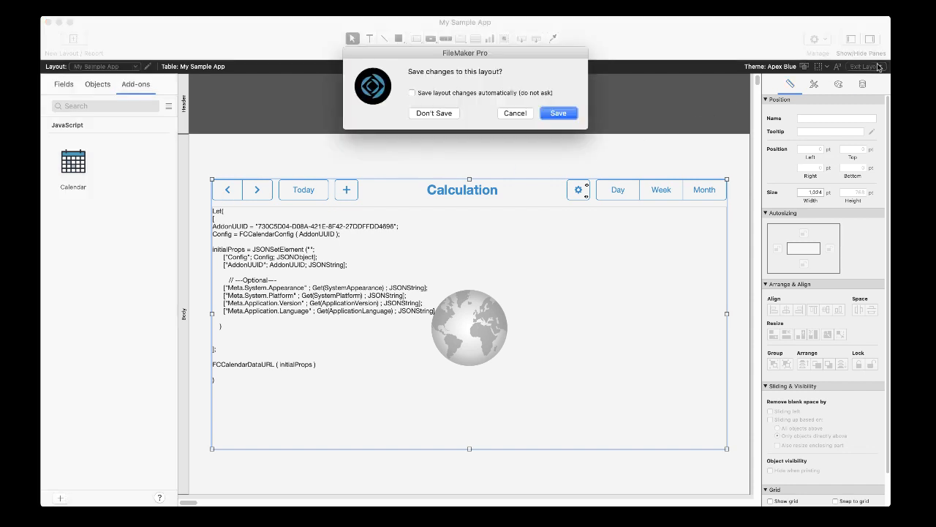
{"action": "left_click", "coordinate": [559, 113]}
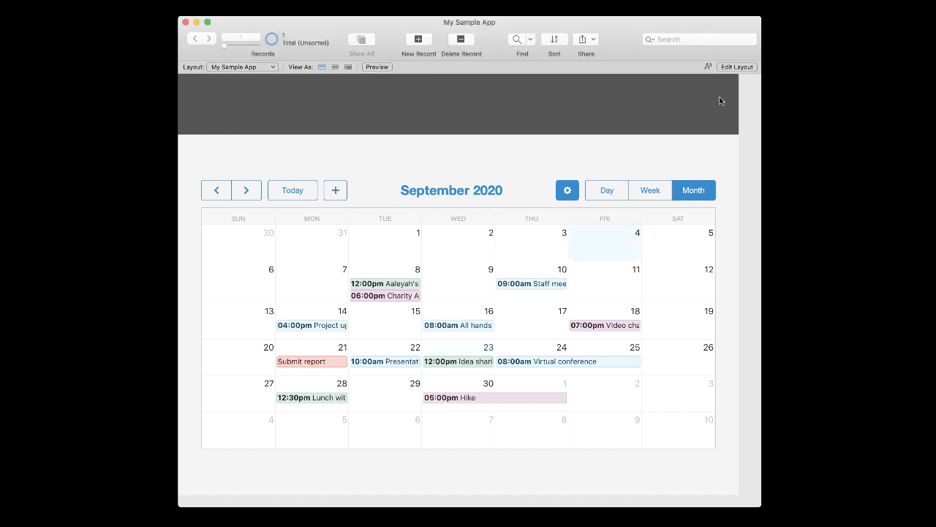
- Add a 2:00 PM Record Demo event on September 3, then show Wednesday, September 23 as a single day
{"action": "left_click", "coordinate": [335, 190]}
{"action": "type", "text": "2:00PM"}
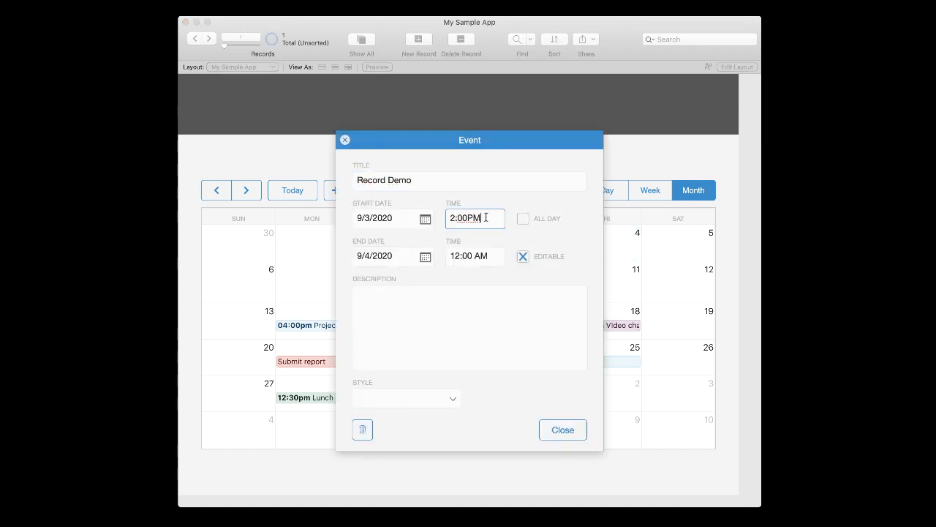
{"action": "left_click", "coordinate": [407, 398]}
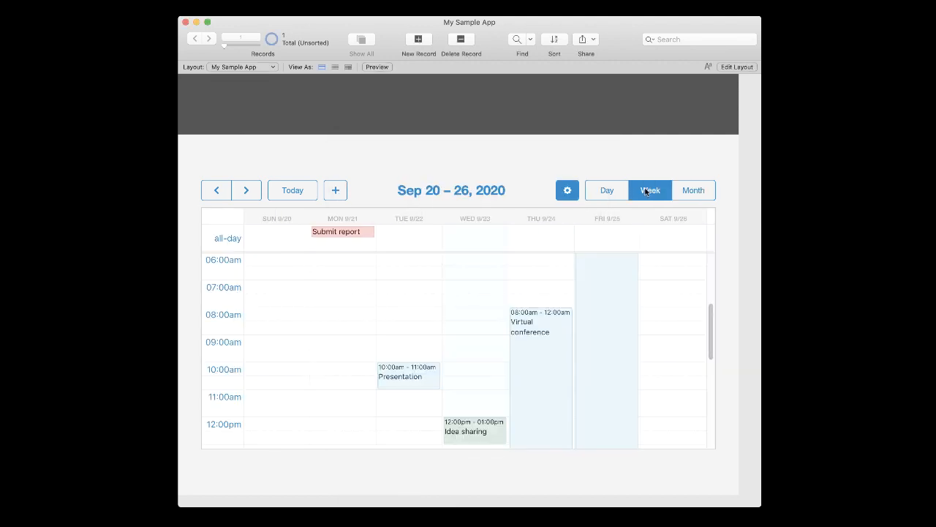
{"action": "left_click", "coordinate": [606, 191]}
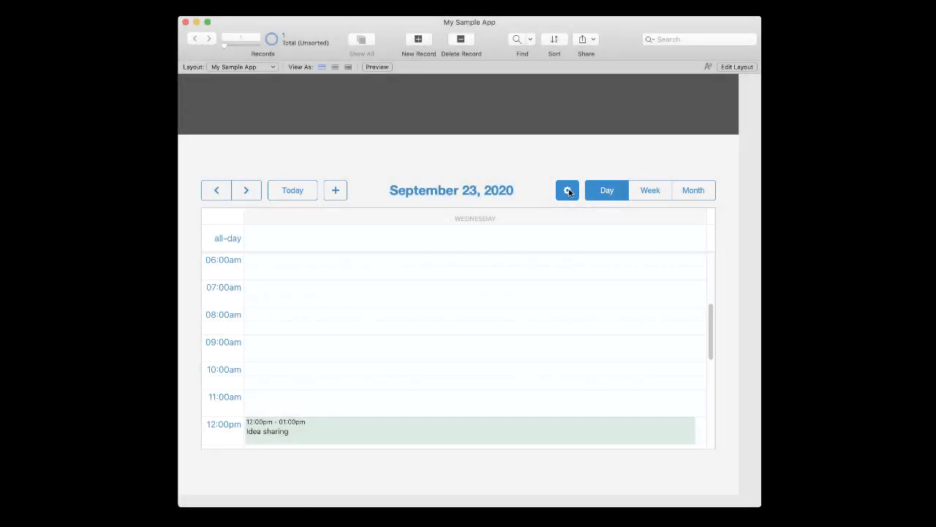
- Review Optional Fields, Filter Settings and Other Settings in Calendar Configurator, then close without saving
{"action": "left_click", "coordinate": [568, 191]}
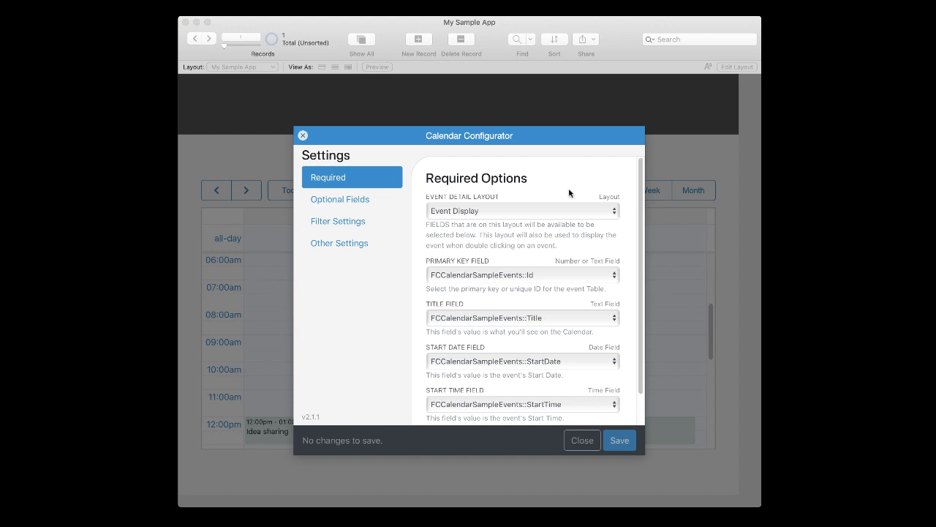
{"action": "mouse_move", "coordinate": [569, 194]}
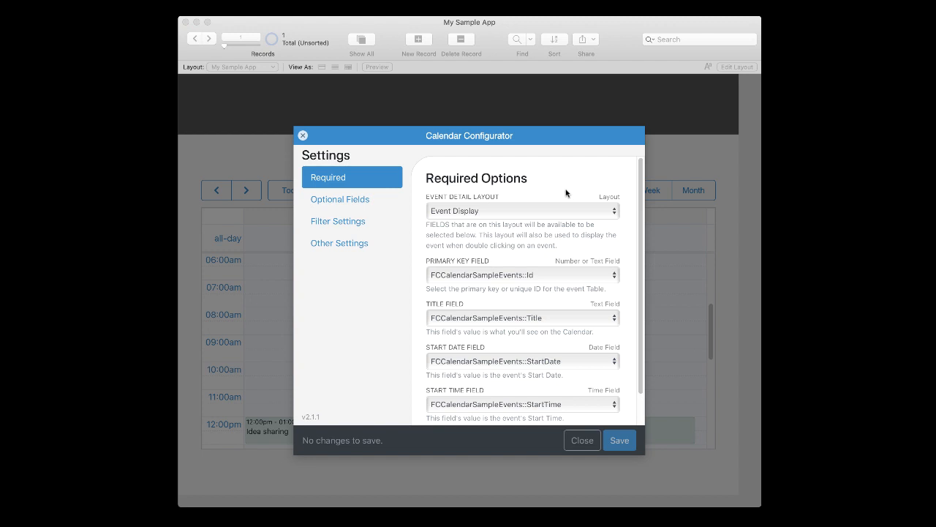
{"action": "left_click", "coordinate": [339, 198]}
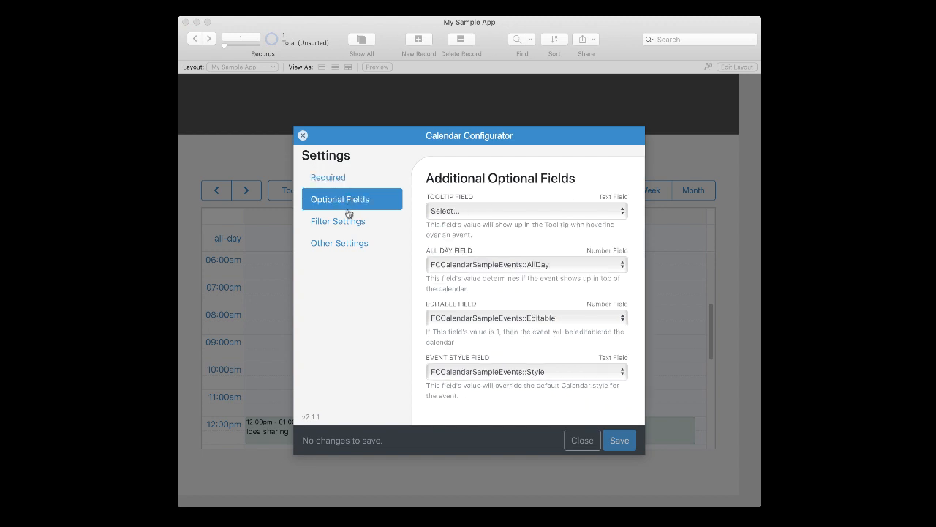
{"action": "left_click", "coordinate": [338, 221]}
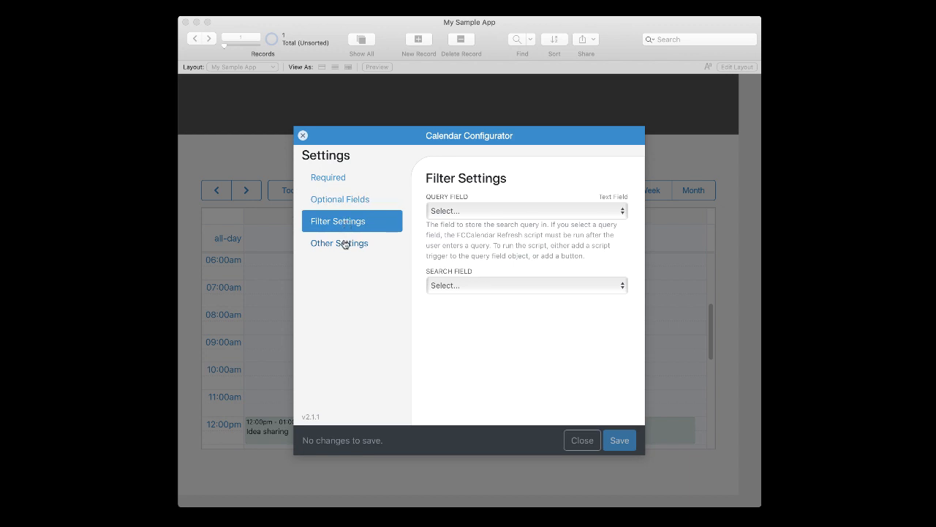
{"action": "left_click", "coordinate": [340, 243]}
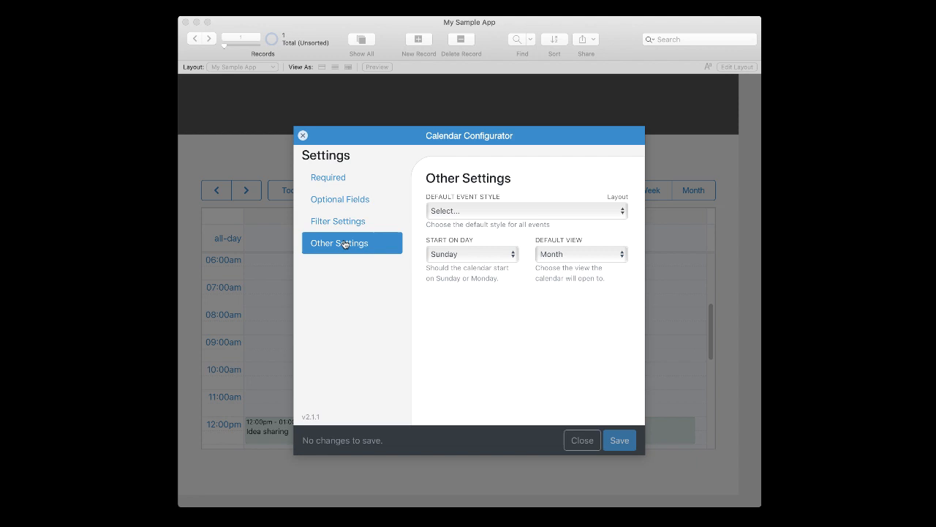
{"action": "mouse_move", "coordinate": [422, 297]}
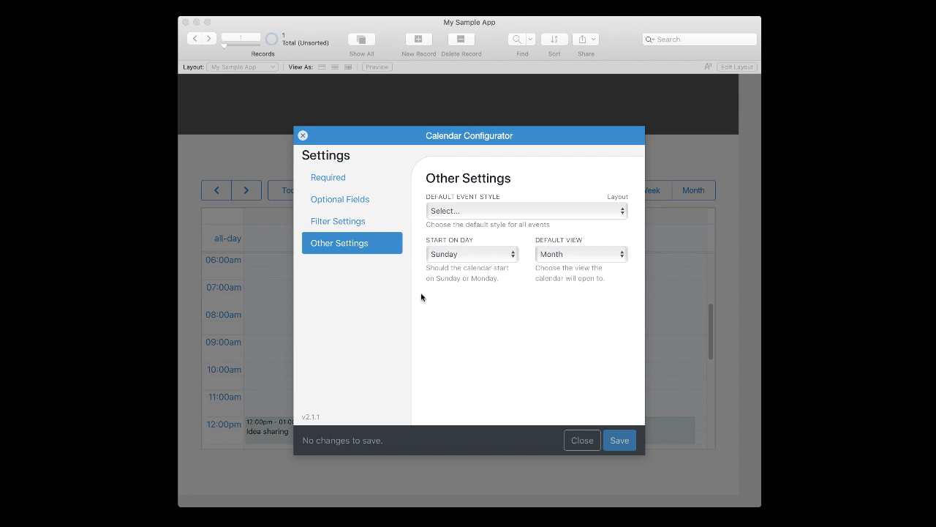
{"action": "left_click", "coordinate": [582, 439]}
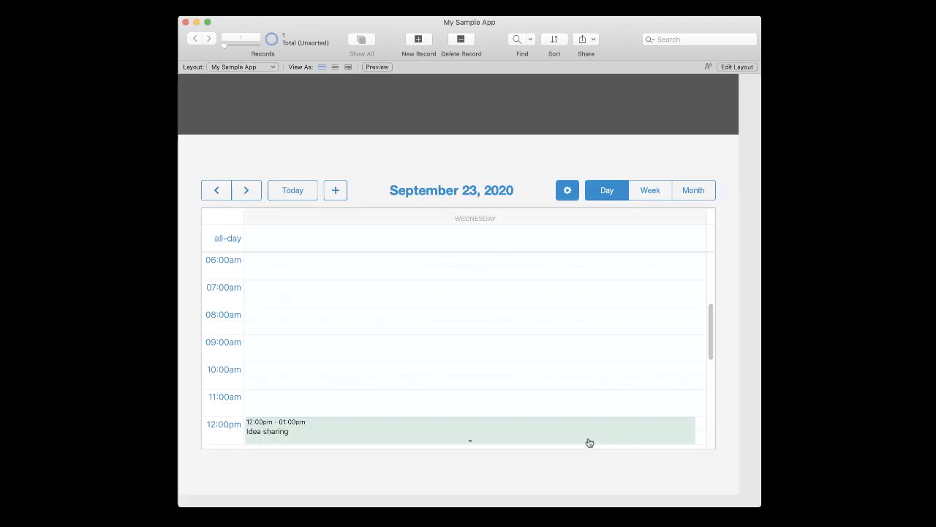
- Return to the September 2020 month view and go back to layout editing
{"action": "left_click", "coordinate": [694, 190]}
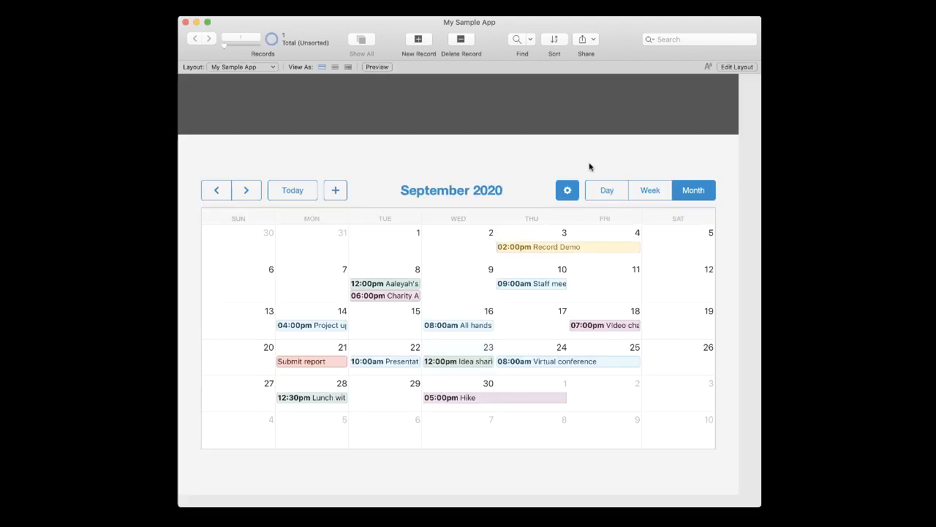
{"action": "mouse_move", "coordinate": [584, 162]}
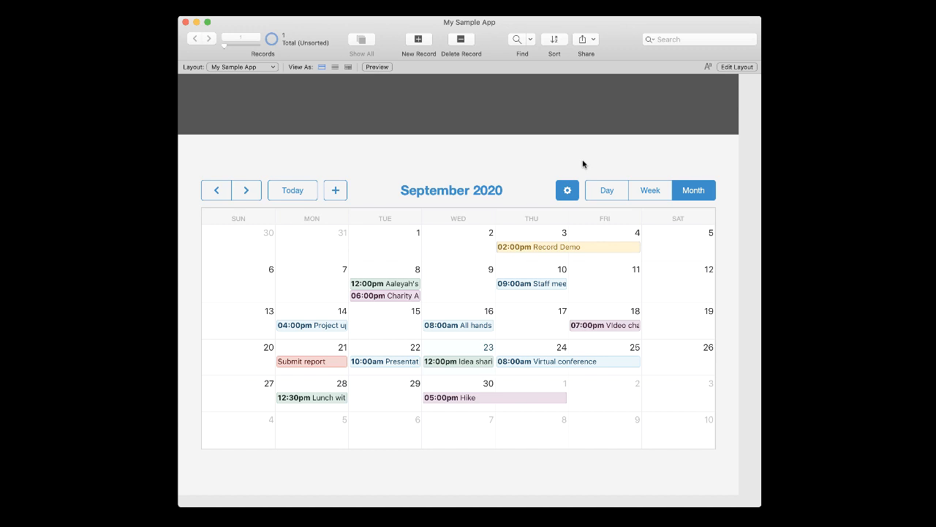
{"action": "left_click", "coordinate": [737, 67]}
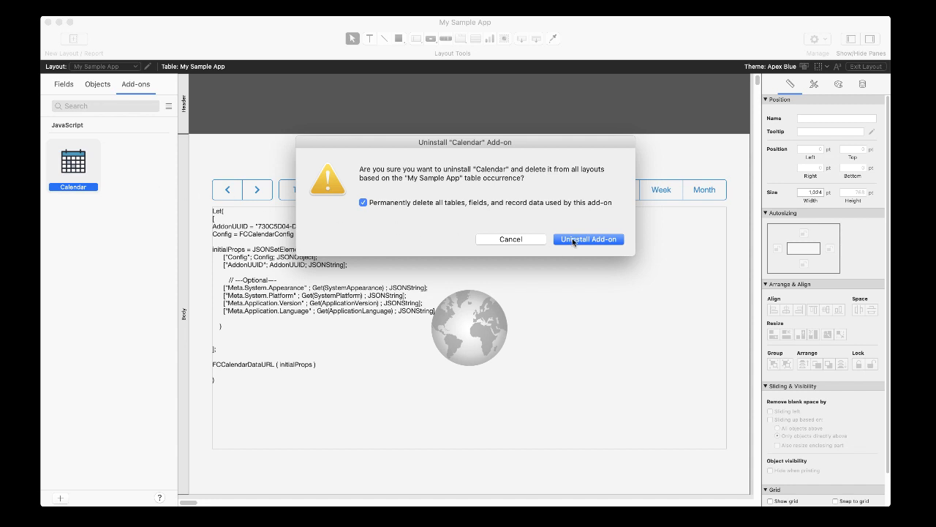
- Confirm uninstalling the Calendar add-on and deleting its data, leaving the layout blank
{"action": "left_click", "coordinate": [588, 240]}
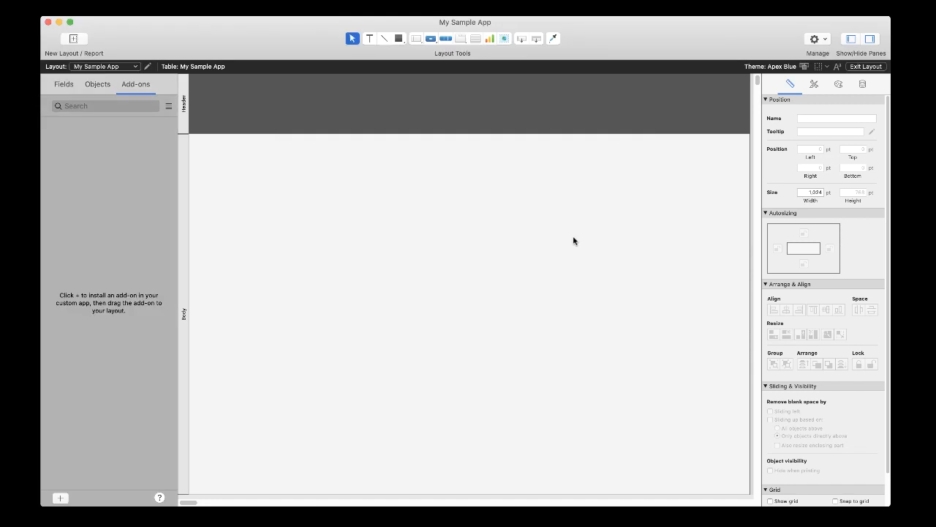